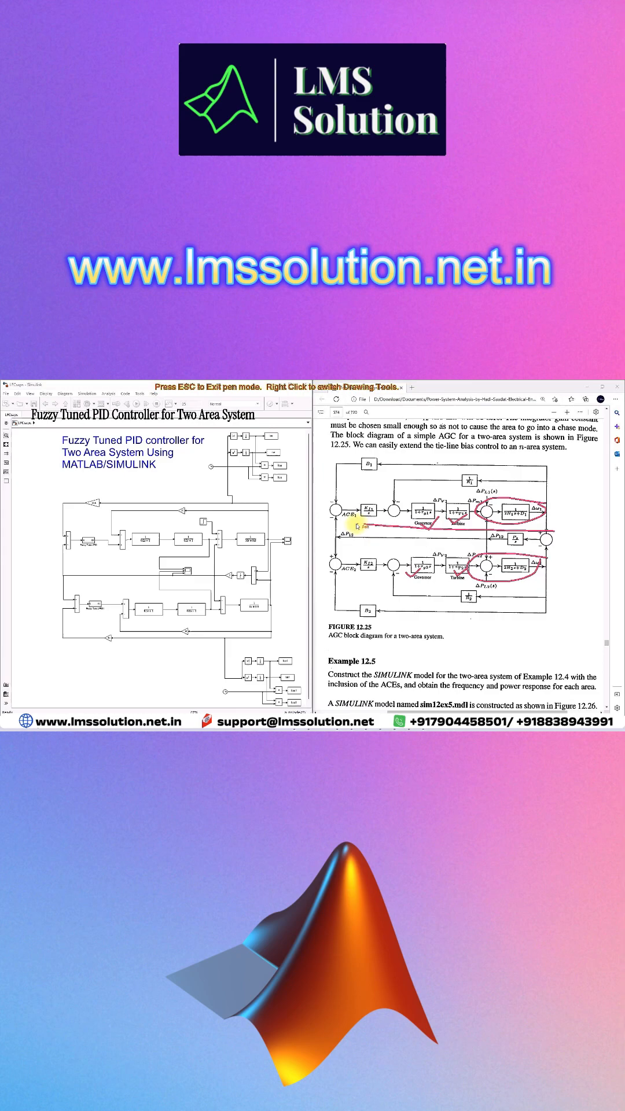
# - Exit the screen pen mode, clearing the red ink marks over the two-area AGC diagram
pyautogui.press('Escape')
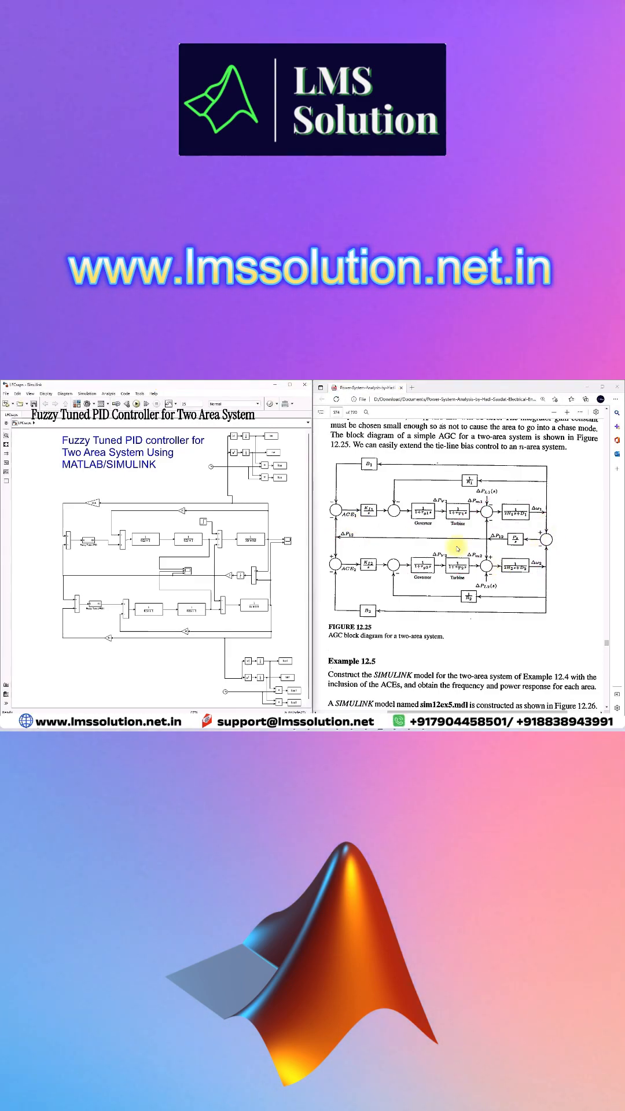